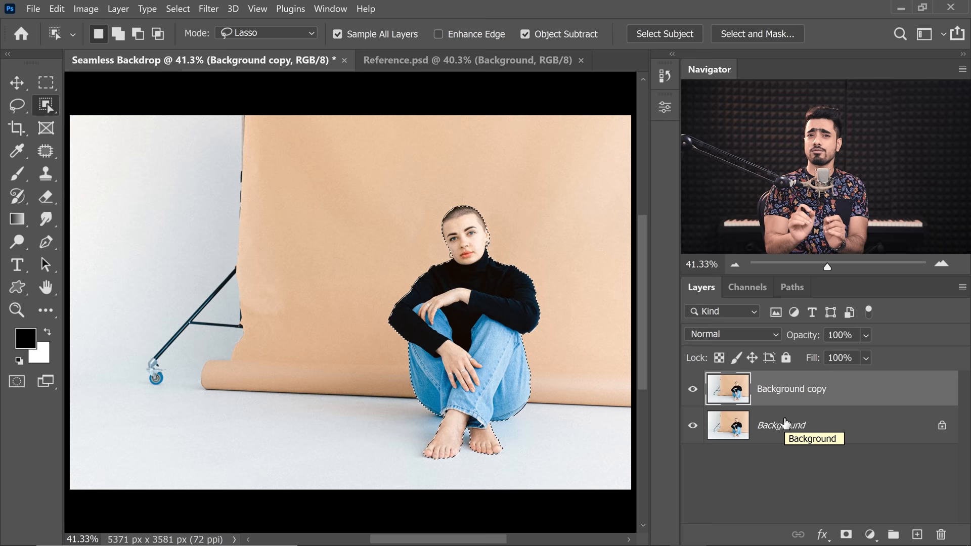
Mask the Background copy to the woman's silhouette as the Subject layer
{"action": "left_click", "coordinate": [845, 535]}
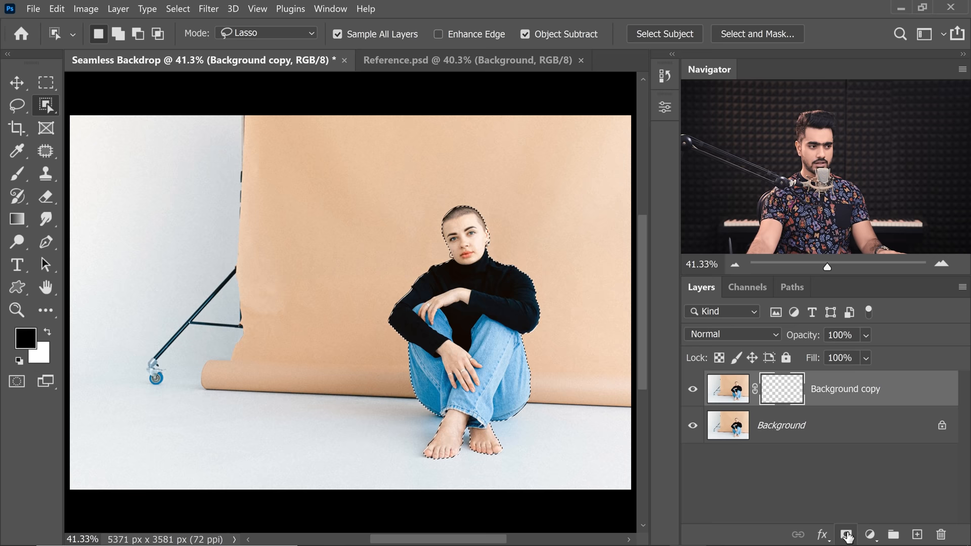
{"action": "left_click", "coordinate": [846, 534]}
{"action": "type", "text": "Subject"}
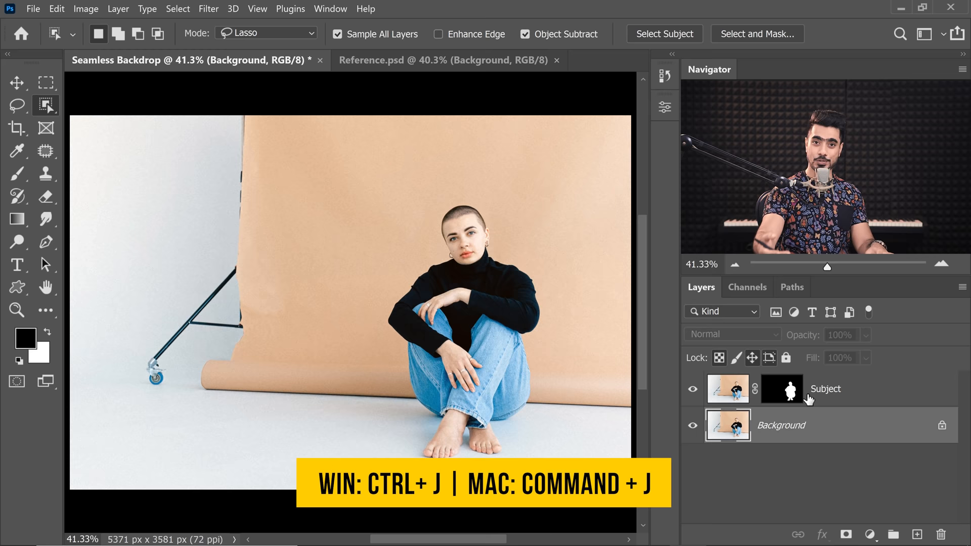
Duplicate the Background with Ctrl+J and lasso the floor area around her feet
{"action": "key", "text": "ctrl+j"}
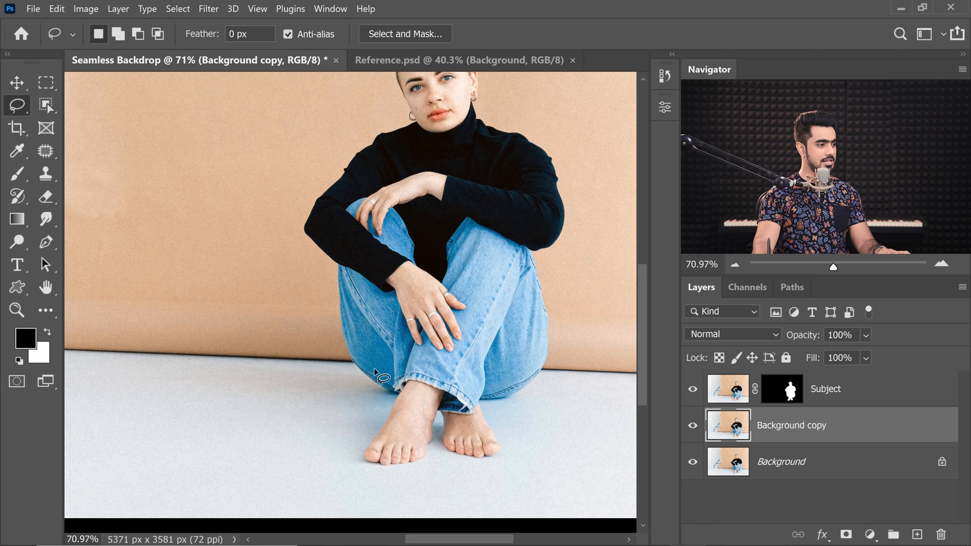
{"action": "left_click_drag", "start_coordinate": [378, 372], "coordinate": [595, 406]}
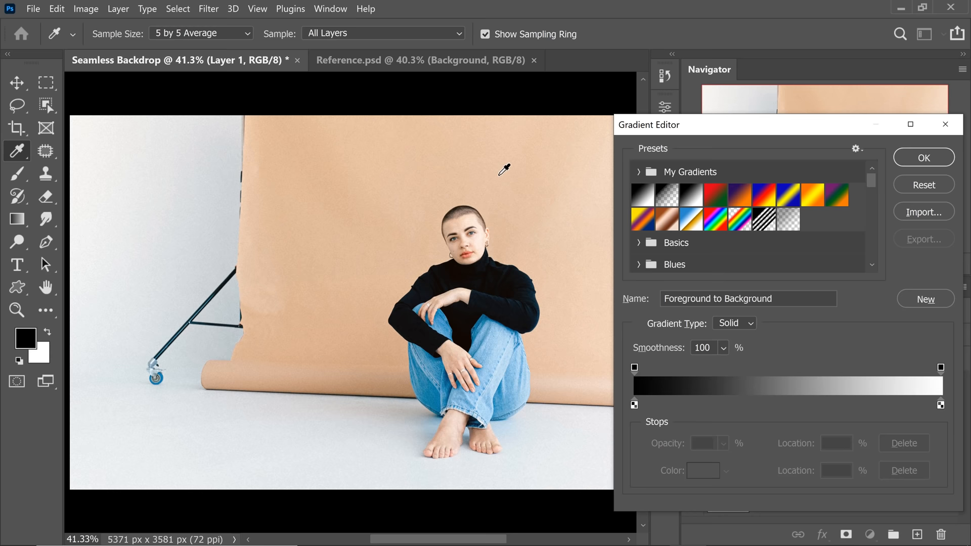
Set a gradient colour stop to the tan #dab192 sampled from the paper backdrop
{"action": "left_click_drag", "start_coordinate": [649, 125], "coordinate": [684, 133]}
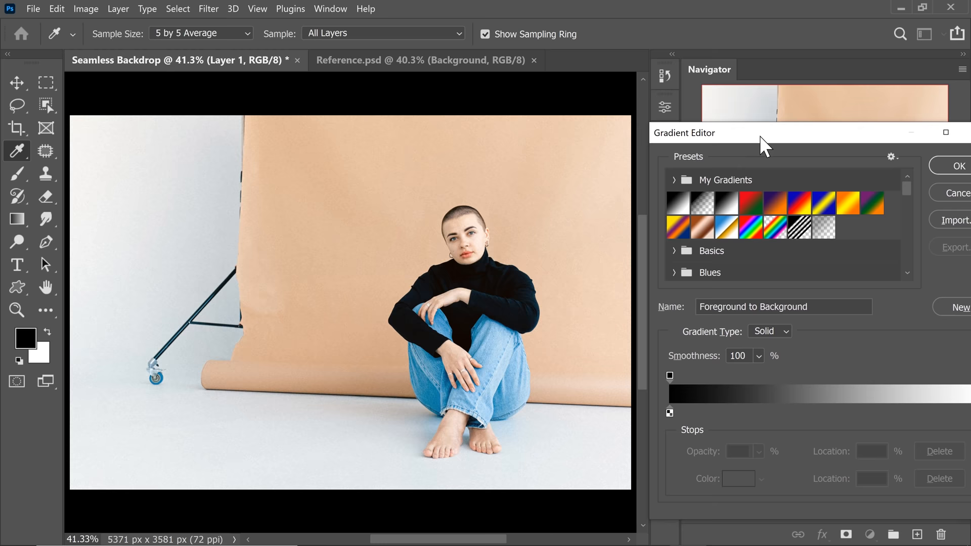
{"action": "left_click", "coordinate": [714, 465]}
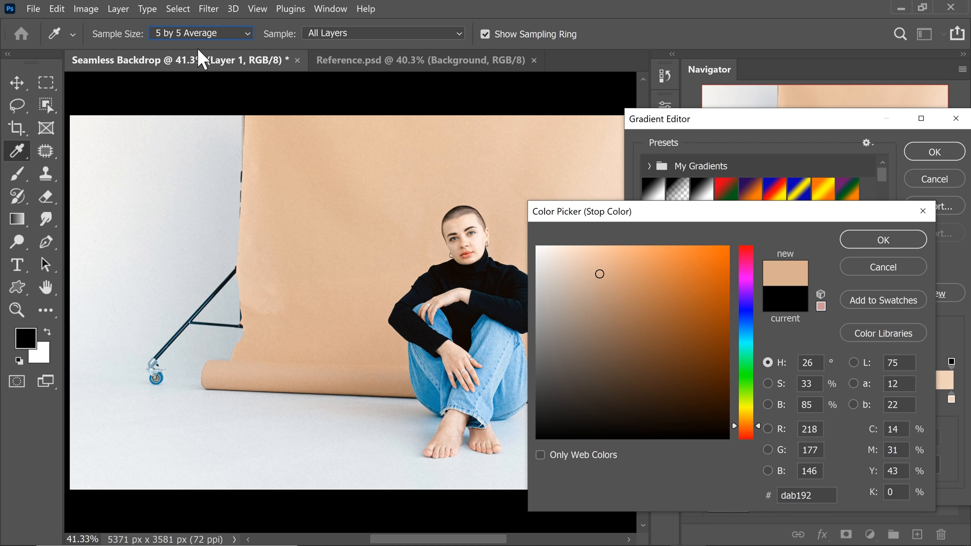
{"action": "left_click", "coordinate": [696, 297]}
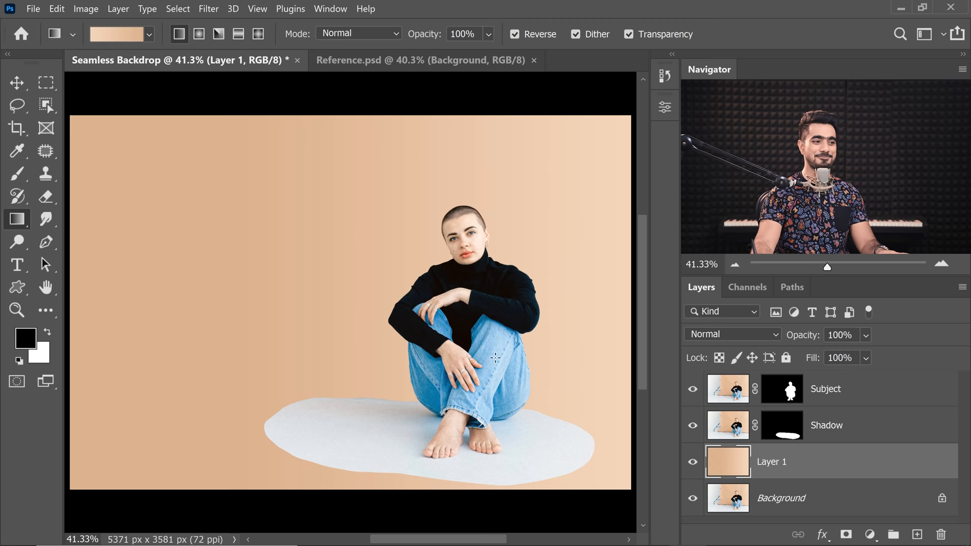
Rename the gradient-filled Layer 1 to Background Seamless
{"action": "double_click", "coordinate": [771, 461]}
{"action": "type", "text": "Background Seamless"}
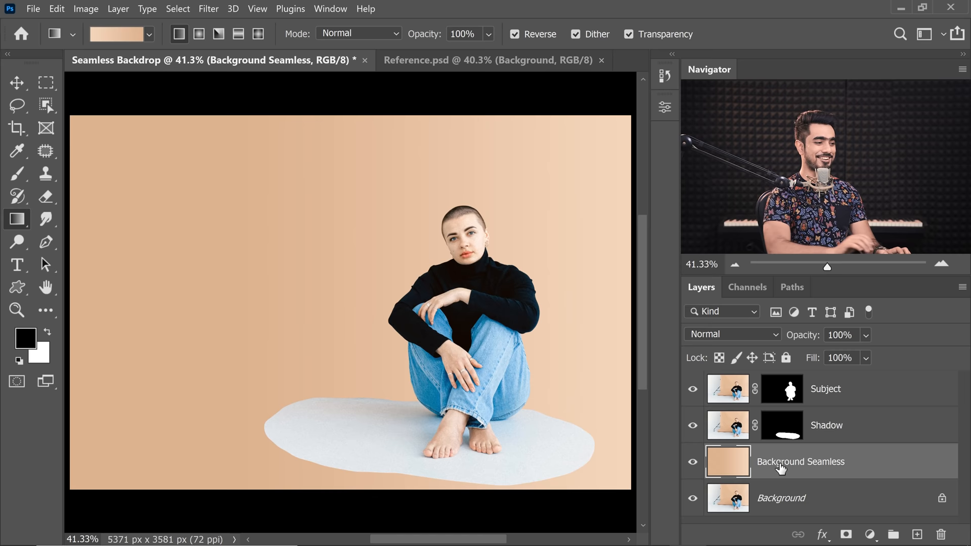
{"action": "left_click", "coordinate": [826, 426]}
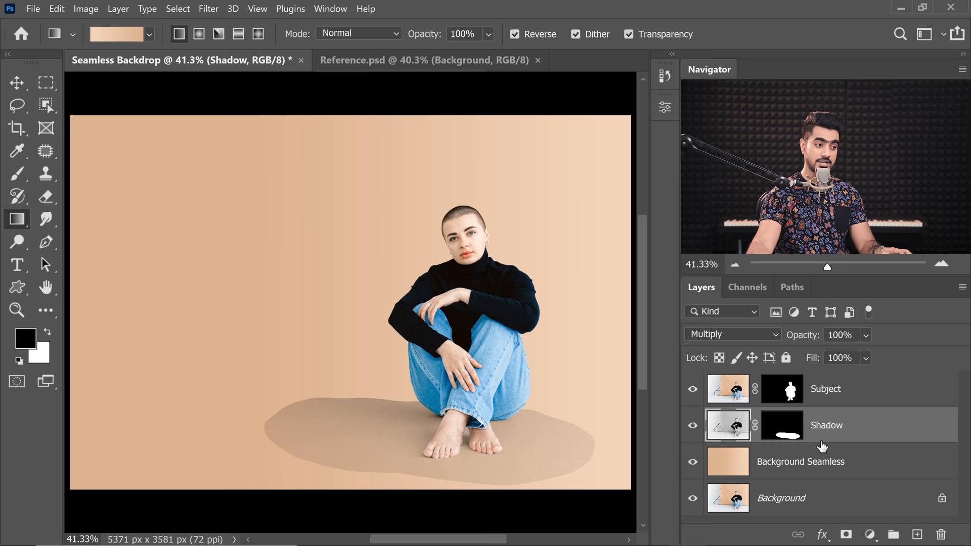
Blend Shadow in Multiply and brighten it with a clipped Curves white-point lift
{"action": "left_click", "coordinate": [871, 534]}
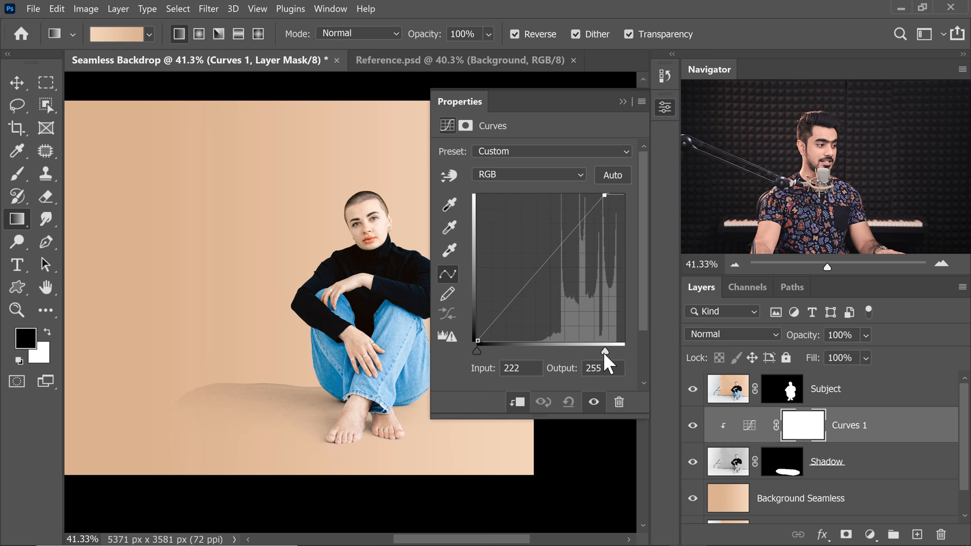
{"action": "left_click_drag", "start_coordinate": [604, 351], "coordinate": [612, 351]}
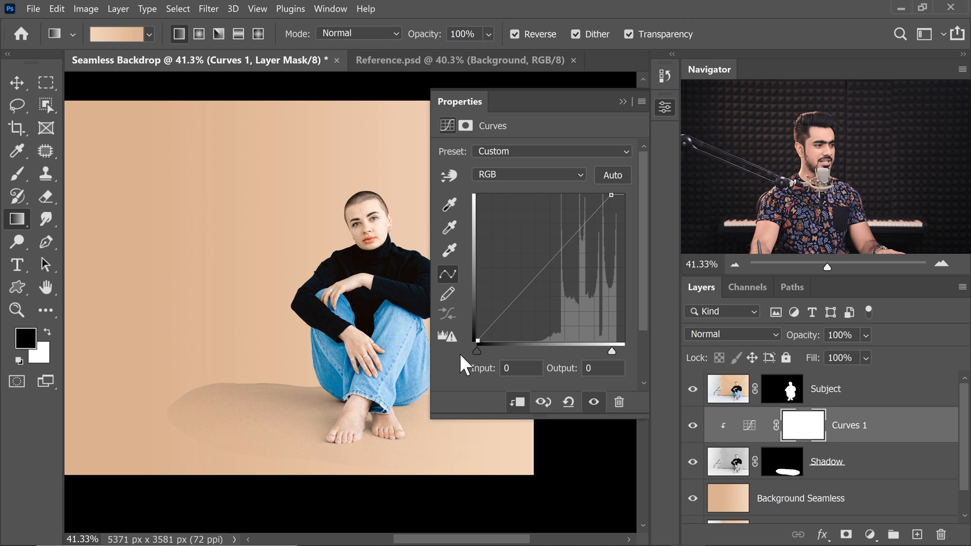
{"action": "left_click_drag", "start_coordinate": [477, 350], "coordinate": [477, 334]}
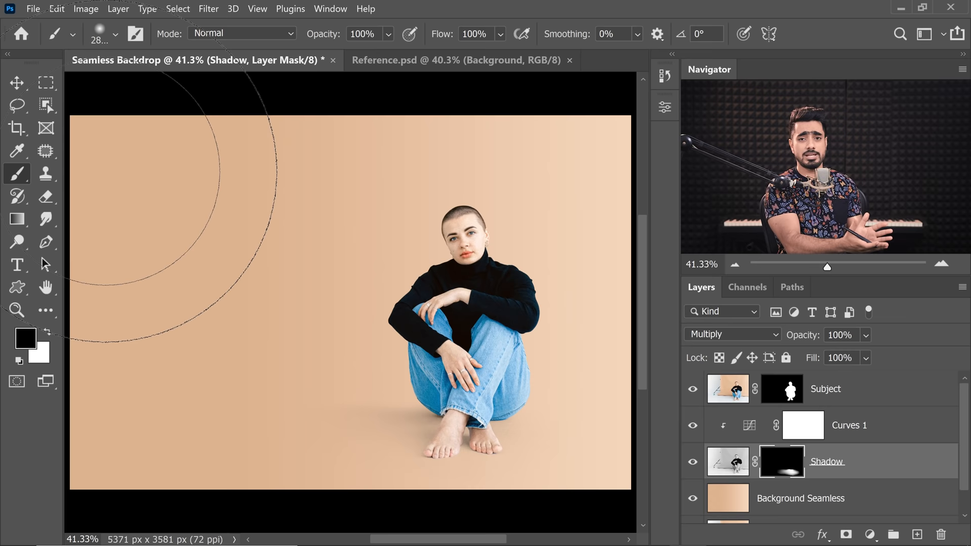
Paint the Shadow mask with a soft black brush to hide the patch edges
{"action": "left_click", "coordinate": [749, 425]}
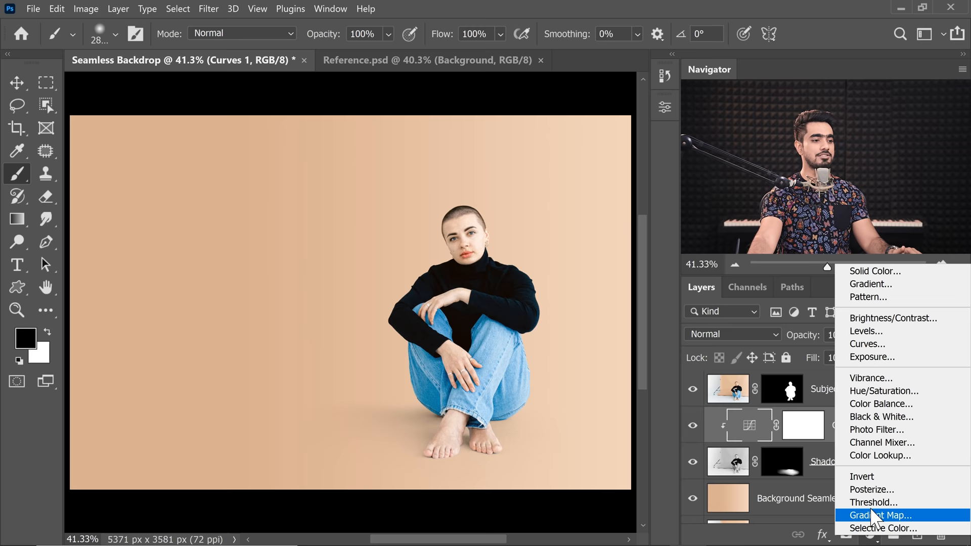
Add a clipped Hue/Saturation with Colorize, Hue 18 and Saturation 49 to warm the shadow
{"action": "left_click", "coordinate": [884, 391]}
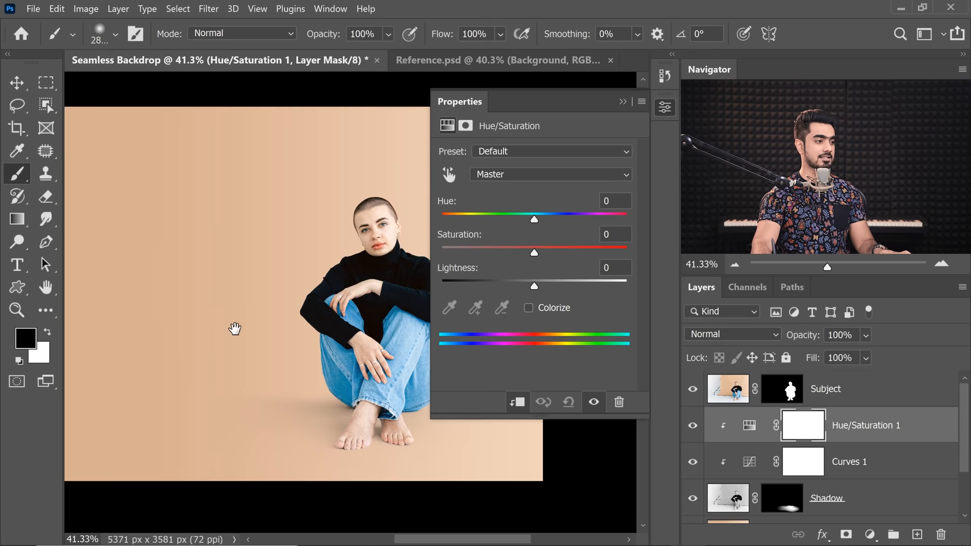
{"action": "left_click", "coordinate": [529, 308]}
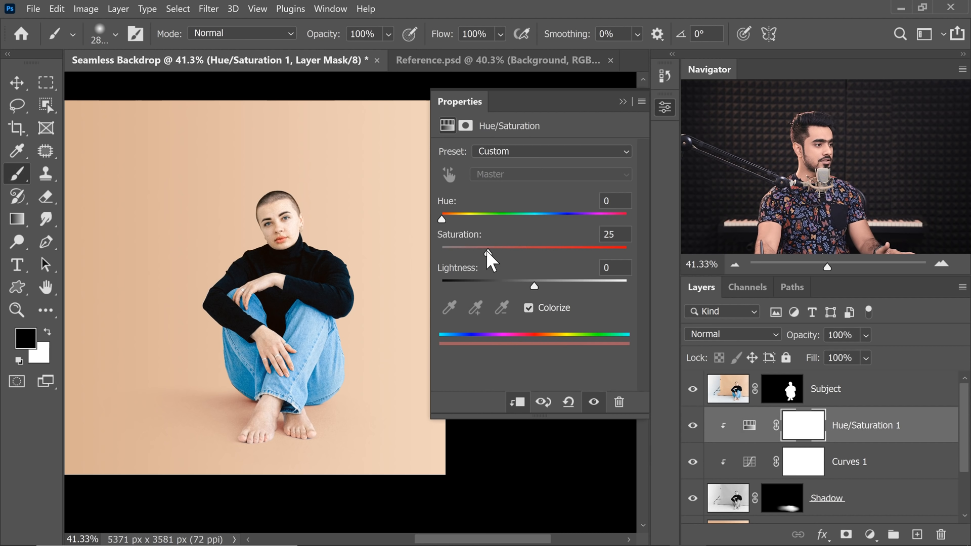
{"action": "left_click_drag", "start_coordinate": [441, 219], "coordinate": [460, 219]}
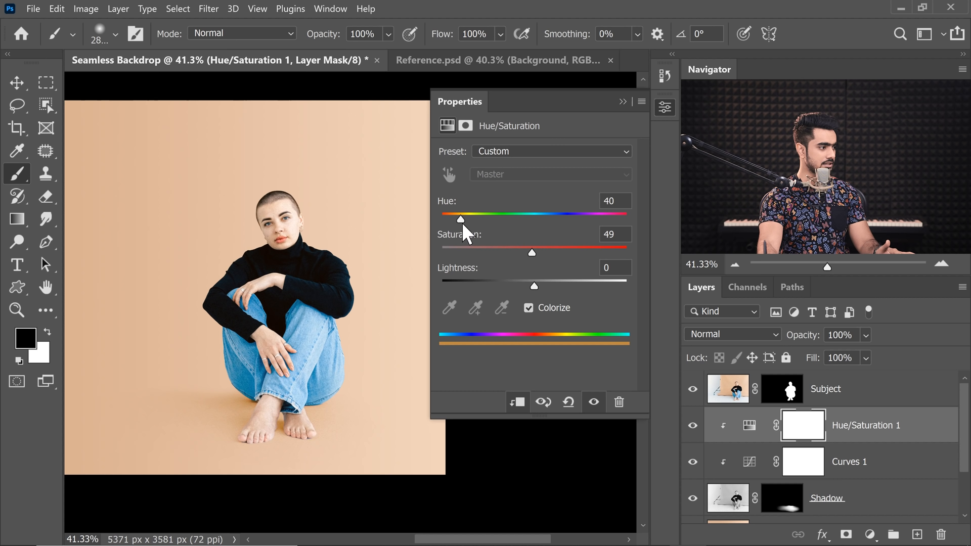
{"action": "left_click_drag", "start_coordinate": [460, 219], "coordinate": [451, 218]}
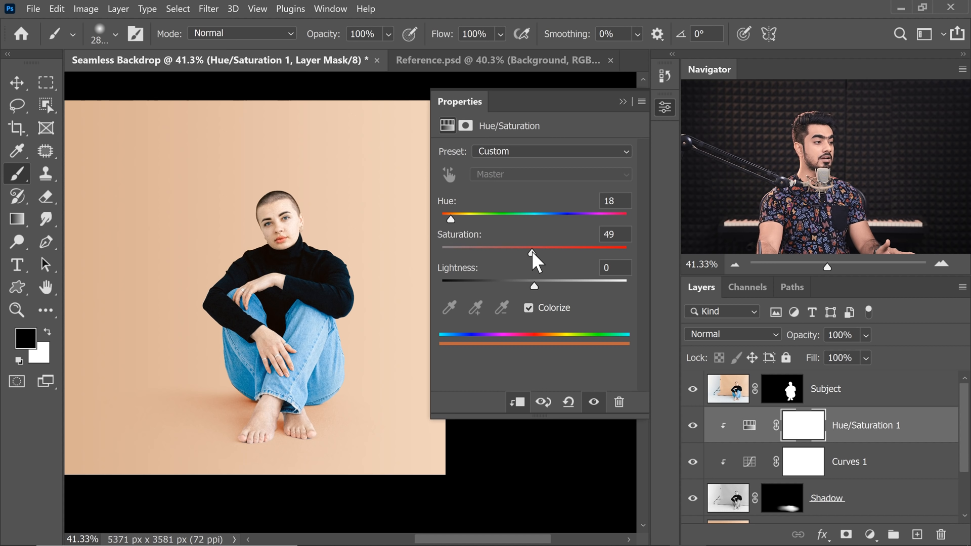
{"action": "left_click_drag", "start_coordinate": [532, 252], "coordinate": [479, 253]}
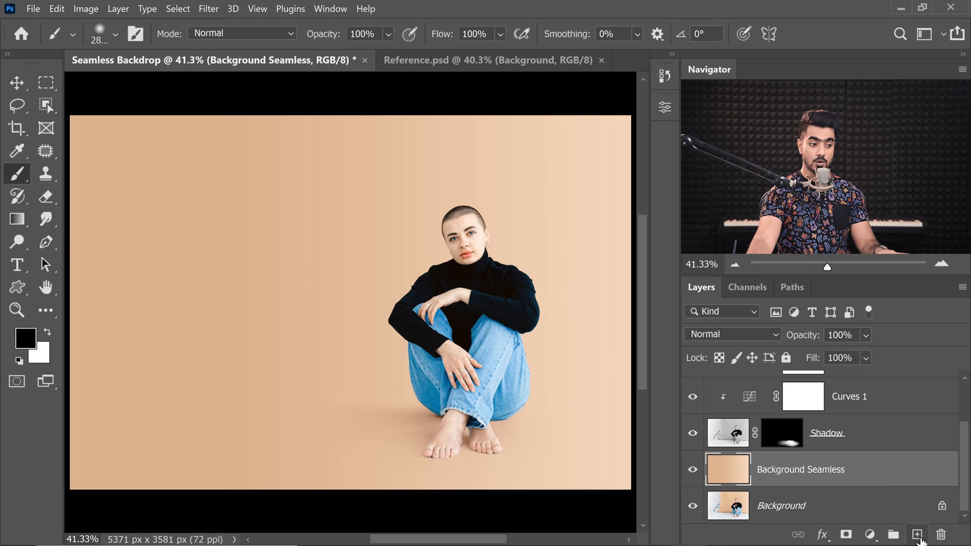
Create the Ground Light layer and drag a black-to-white gradient up from the floor
{"action": "left_click", "coordinate": [917, 534]}
{"action": "type", "text": "Ground Light"}
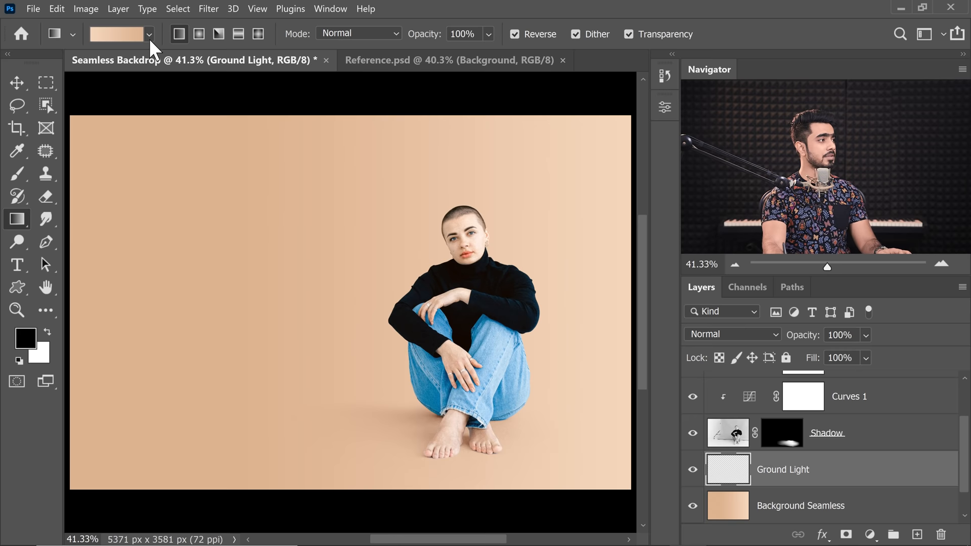
{"action": "left_click_drag", "start_coordinate": [354, 377], "coordinate": [353, 428]}
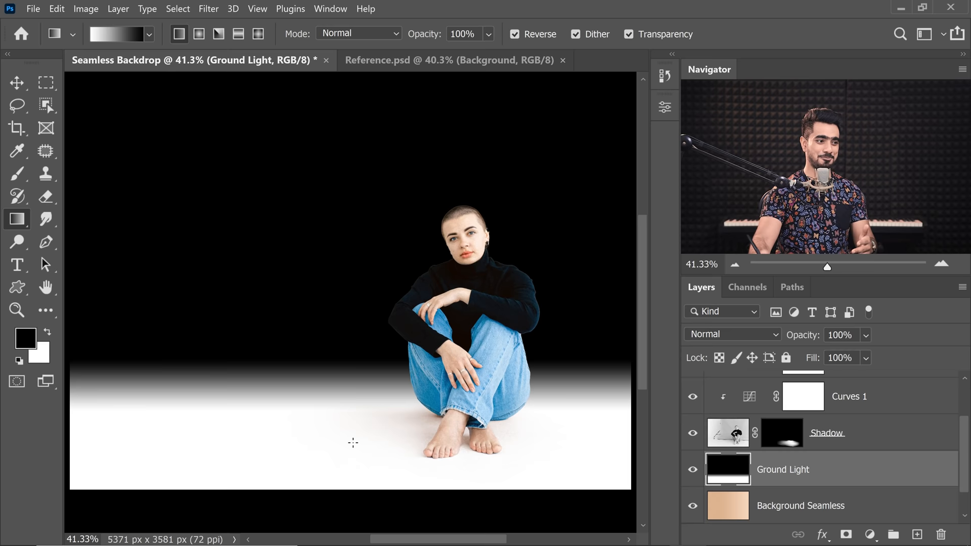
Set Ground Light to Screen blending at 20% opacity
{"action": "left_click", "coordinate": [731, 334]}
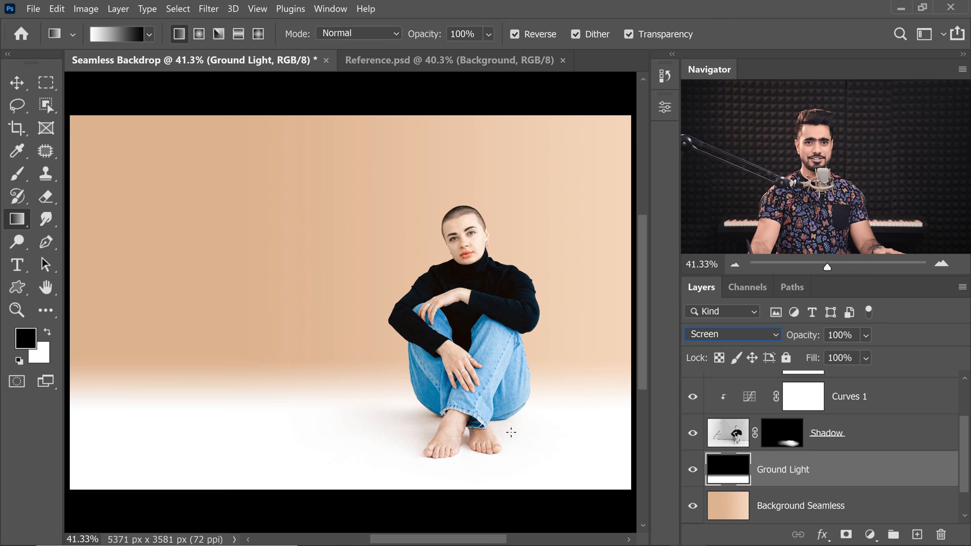
{"action": "left_click", "coordinate": [837, 335]}
{"action": "type", "text": "20"}
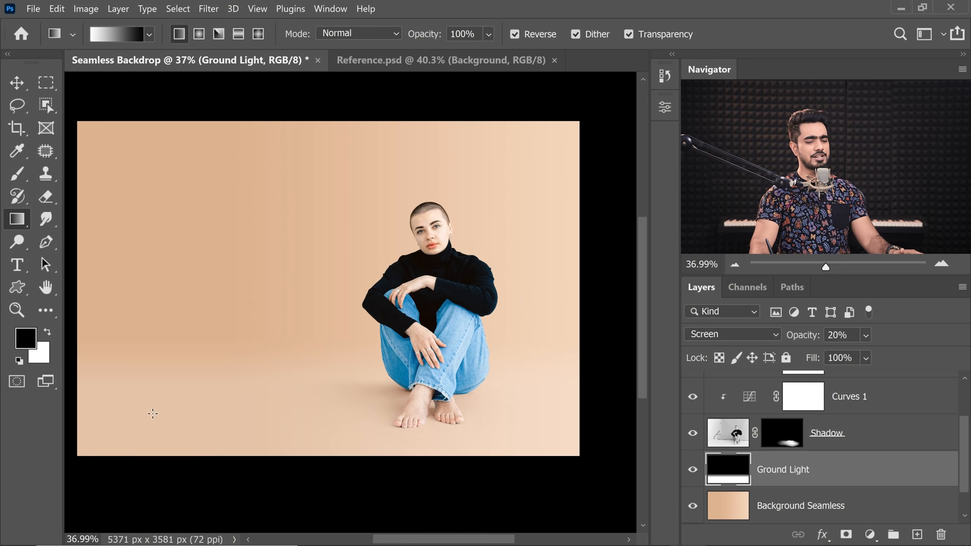
Mask Ground Light with a horizontal black-to-white gradient so the glow fades sideways
{"action": "left_click", "coordinate": [846, 534]}
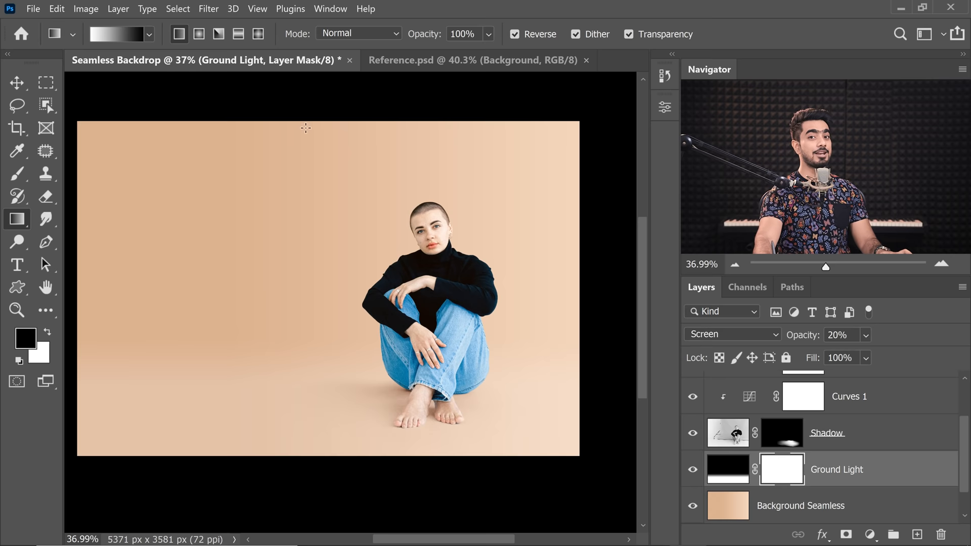
{"action": "left_click_drag", "start_coordinate": [122, 254], "coordinate": [433, 254]}
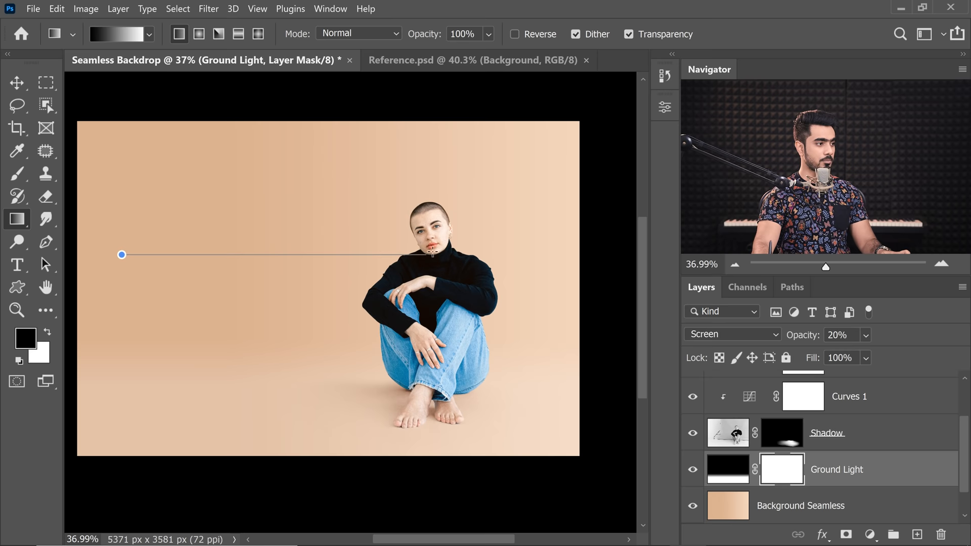
{"action": "left_click_drag", "start_coordinate": [122, 254], "coordinate": [423, 254]}
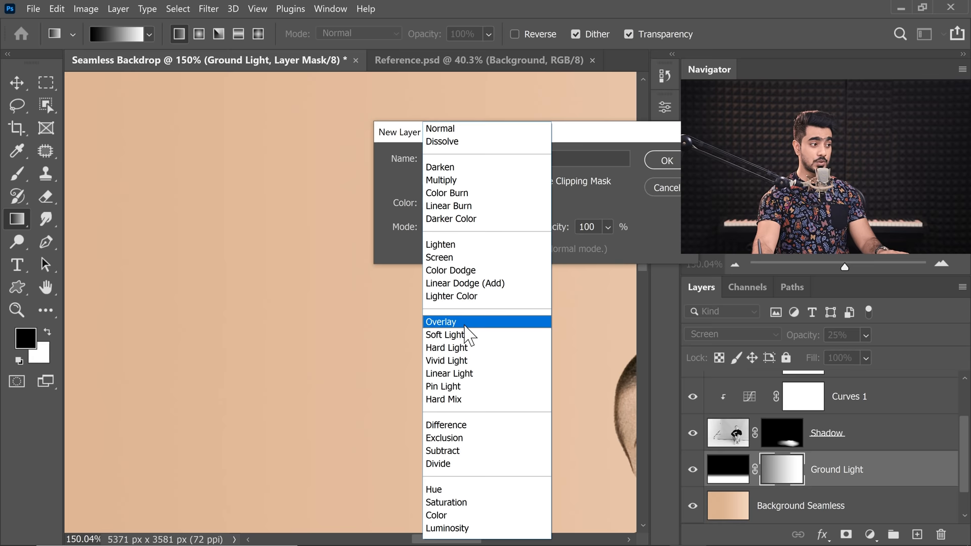
Choose Overlay blending for the new Grain layer filled with 50% gray
{"action": "left_click", "coordinate": [441, 321]}
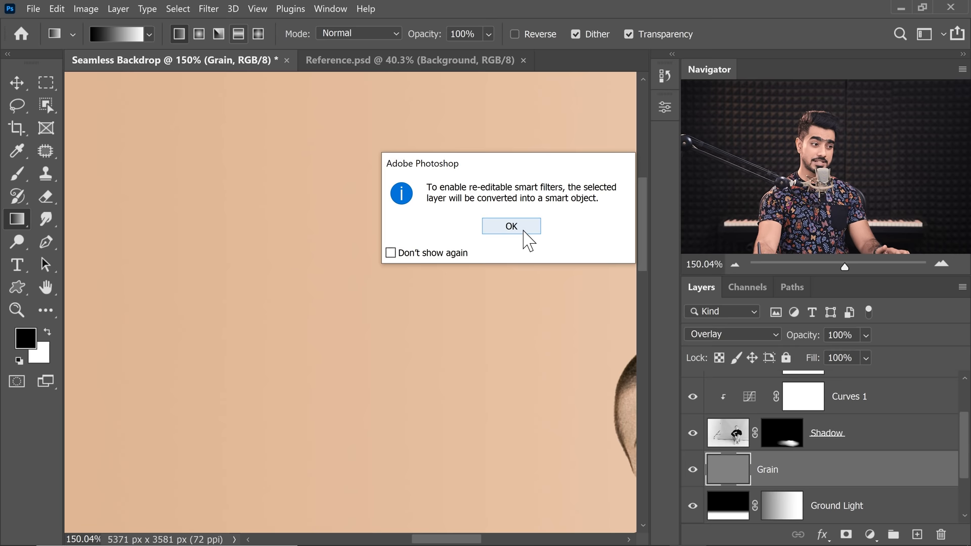
Convert Grain to a smart object and apply Add Noise at 45, Uniform, Monochromatic
{"action": "left_click", "coordinate": [511, 226]}
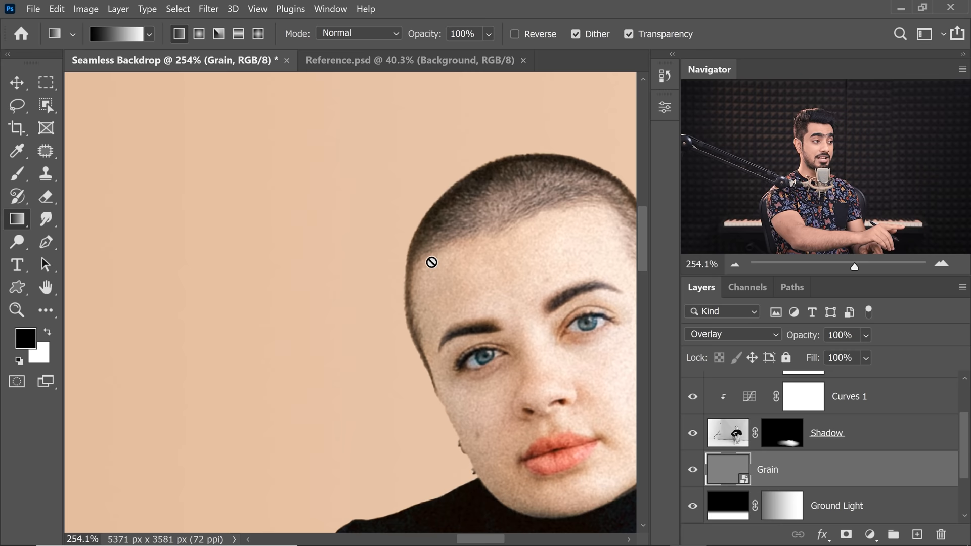
{"action": "left_click", "coordinate": [208, 8]}
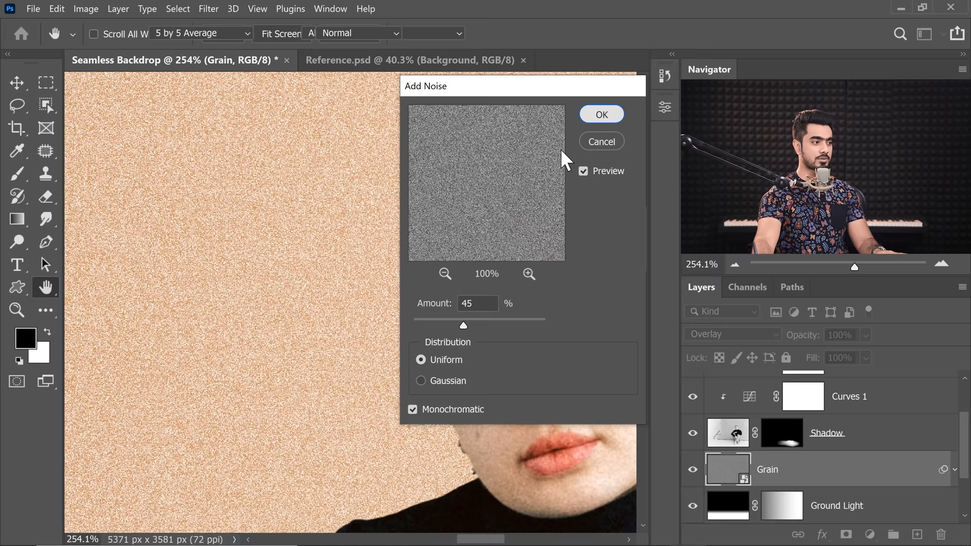
{"action": "left_click", "coordinate": [599, 113]}
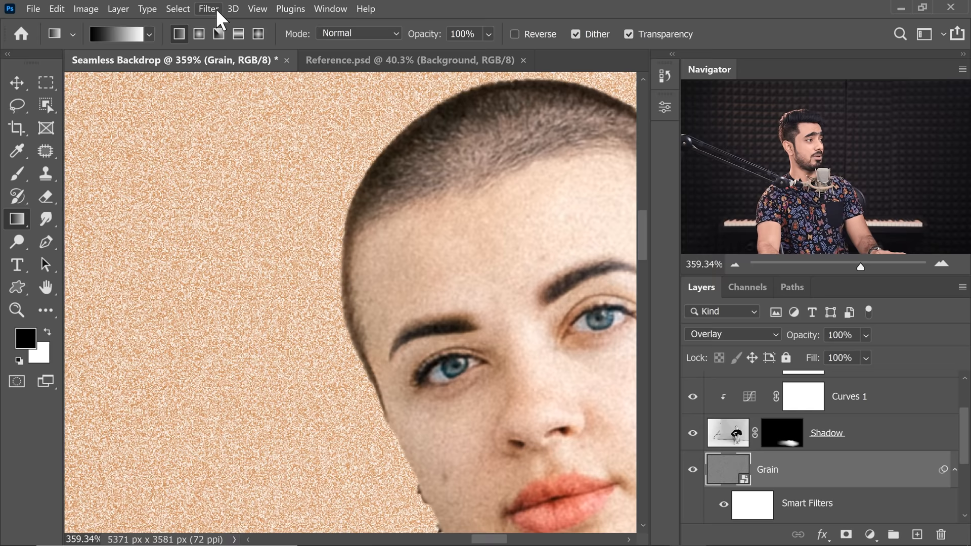
Apply a small-radius Gaussian Blur to Grain and lower its opacity to 75%
{"action": "left_click", "coordinate": [208, 8]}
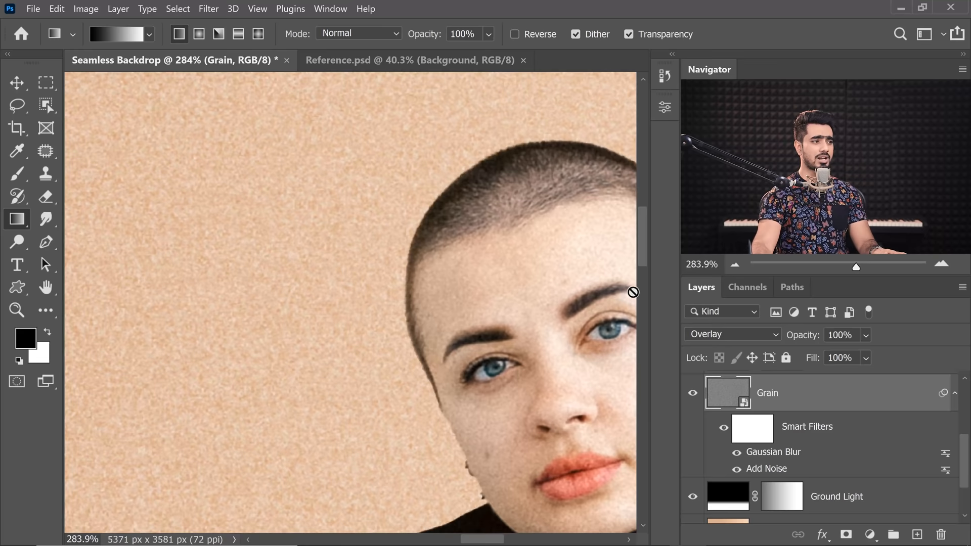
{"action": "left_click", "coordinate": [839, 334]}
{"action": "type", "text": "75"}
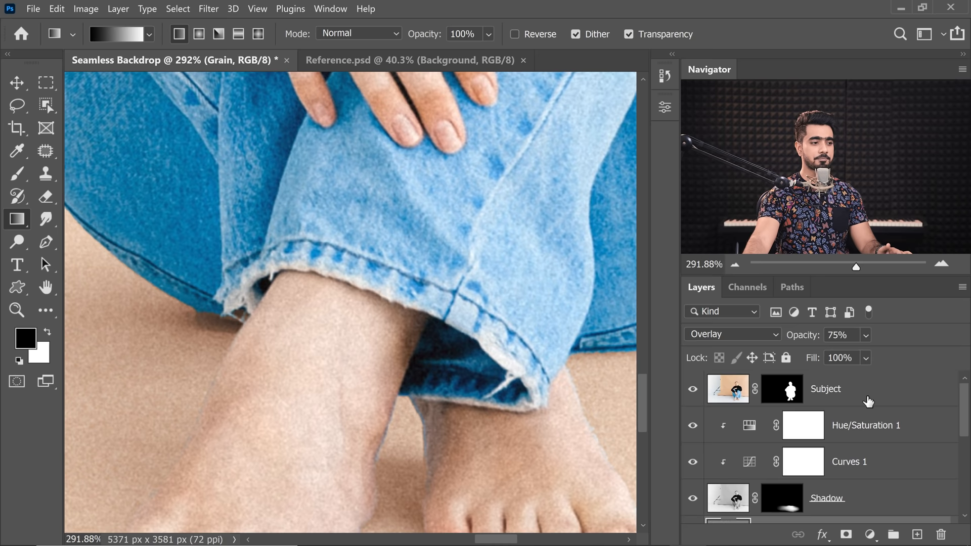
Select the Subject layer and begin the Color Correction layer for the feet edges
{"action": "left_click", "coordinate": [914, 534]}
{"action": "type", "text": "Color Correction"}
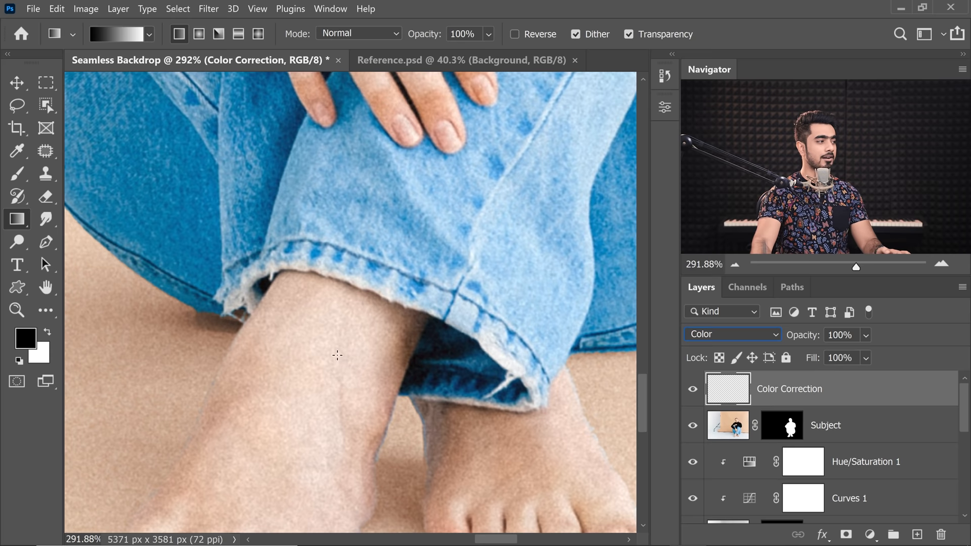
{"action": "left_click", "coordinate": [17, 174]}
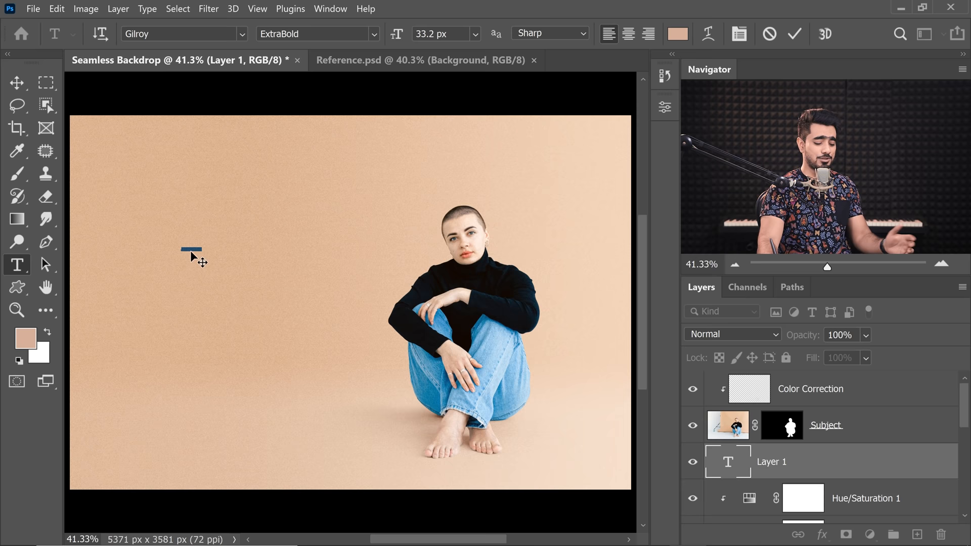
Set the typed text's colour to white (#ffffff)
{"action": "left_click", "coordinate": [676, 33]}
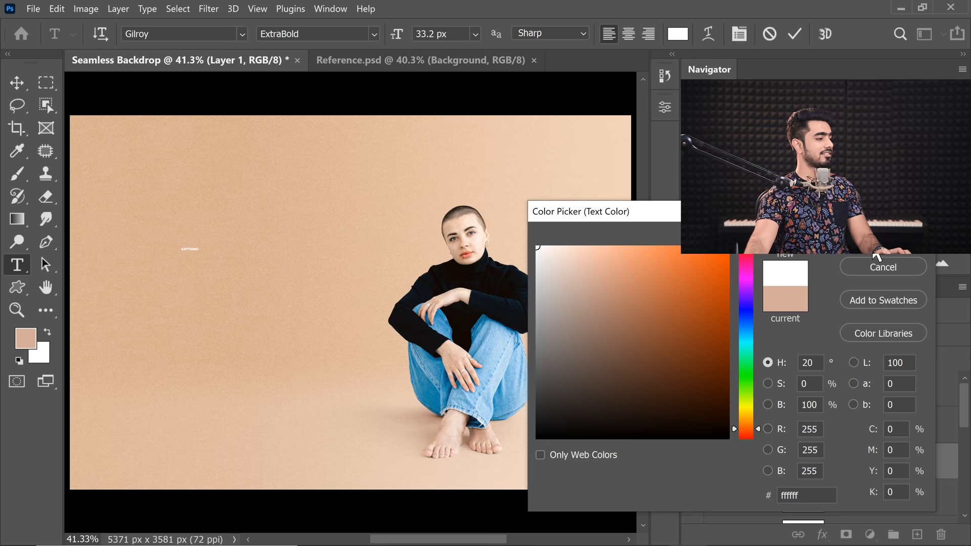